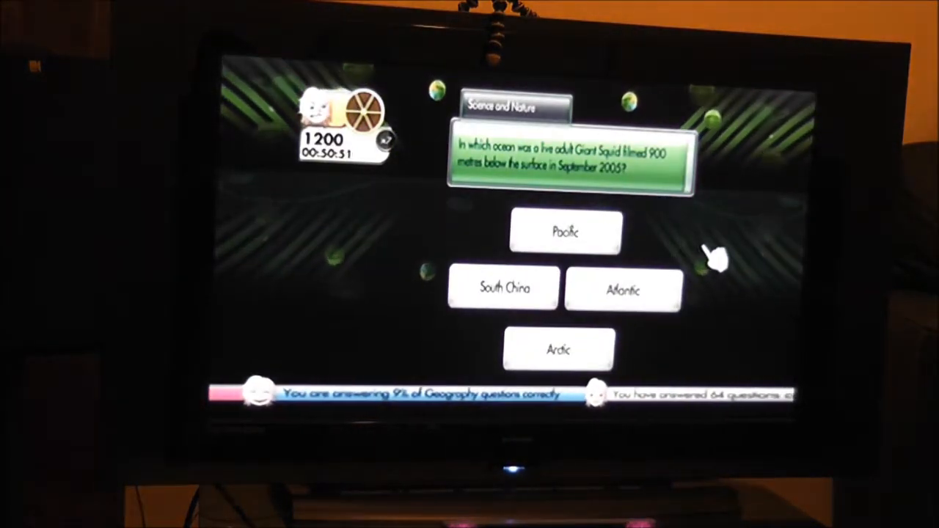
Step: Answer Atlantic for the Giant Squid question and continue, bringing the score to 1700
{"action": "left_click", "coordinate": [623, 288]}
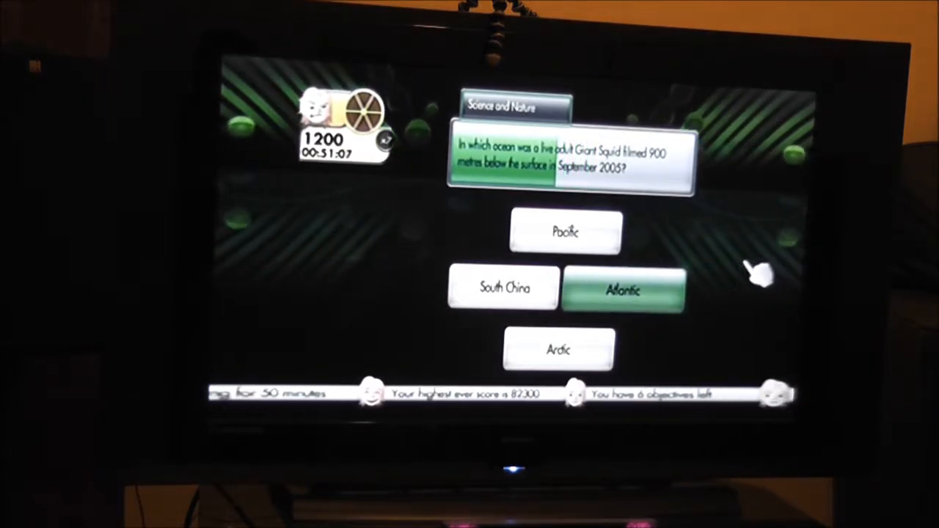
{"action": "left_click", "coordinate": [565, 233]}
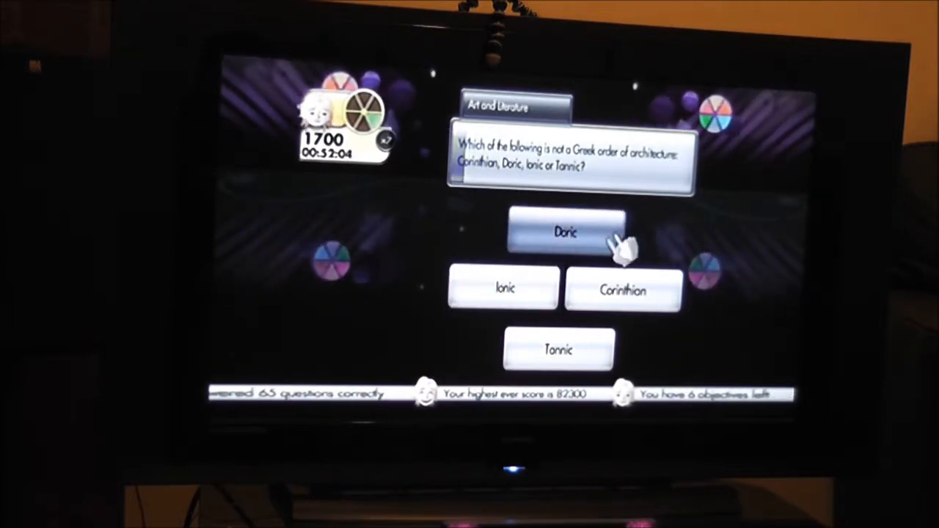
Step: Pick Doric as the option that is not a Greek order of architecture
{"action": "left_click", "coordinate": [558, 349]}
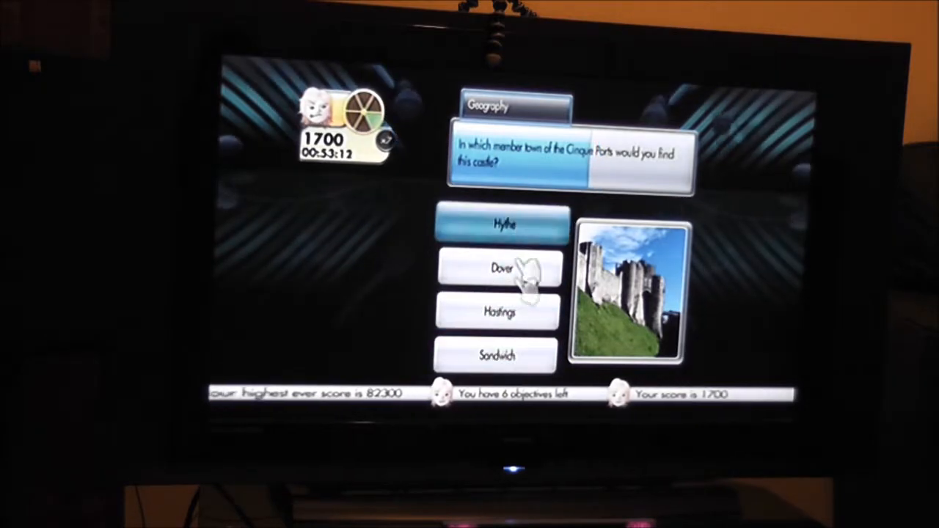
Step: Answer Dover for the Cinque Ports castle and continue, lifting the score to 2200
{"action": "left_click", "coordinate": [501, 267]}
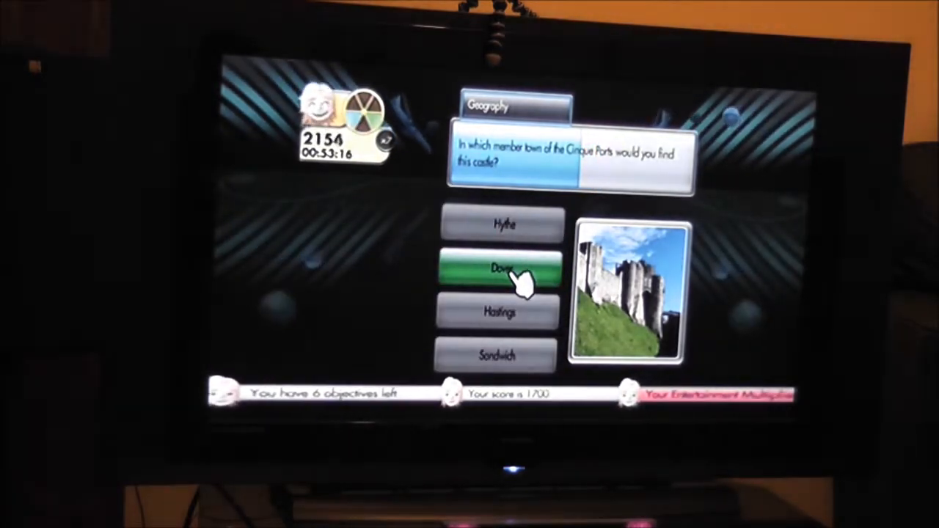
{"action": "left_click", "coordinate": [502, 267]}
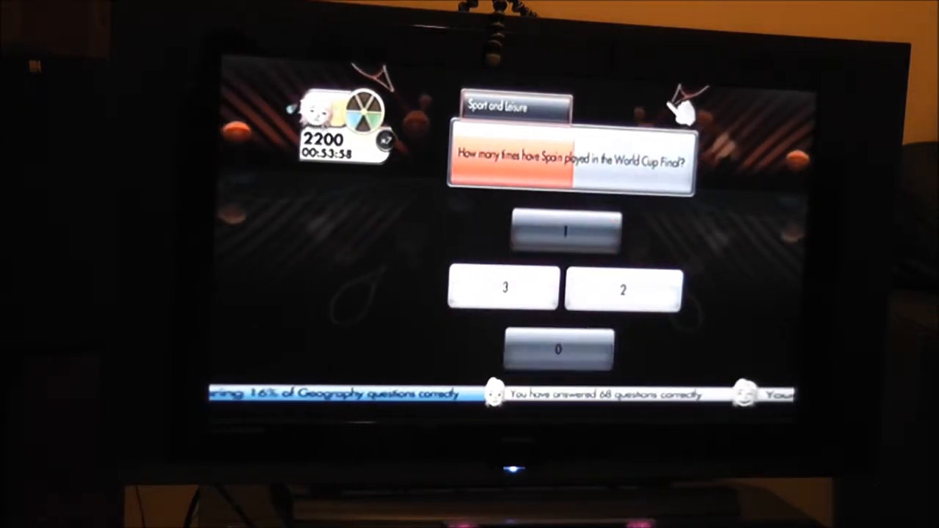
Step: Continue past the Spain World Cup Final question to the next one
{"action": "left_click", "coordinate": [559, 350]}
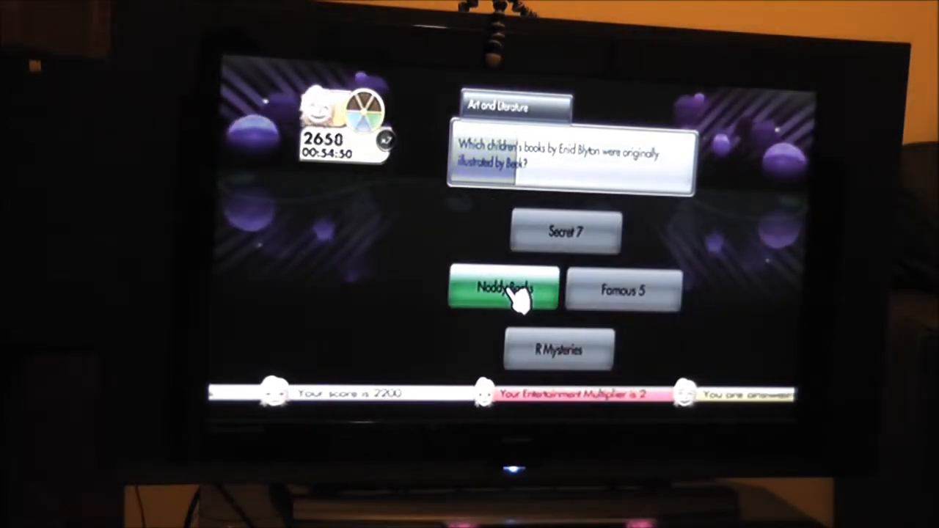
Step: Choose Noddy Books for the Enid Blyton illustrator question, raising the score to 2650
{"action": "left_click", "coordinate": [504, 288]}
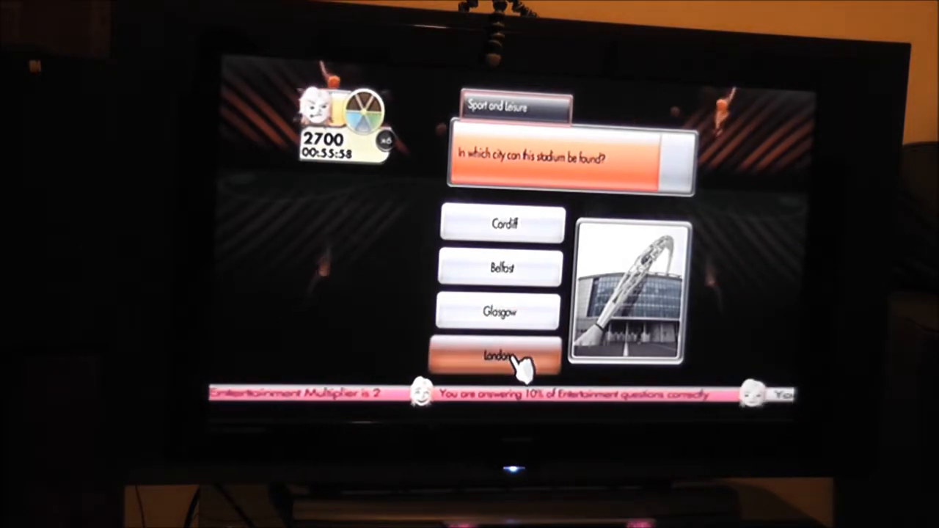
Step: Choose London as the pictured stadium's city, taking the score to 3200
{"action": "left_click", "coordinate": [501, 355]}
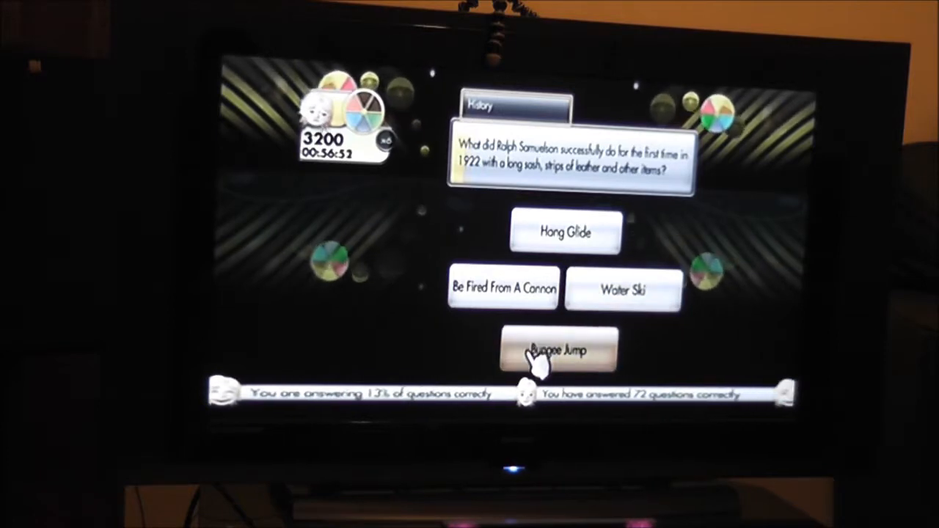
Step: Answer Bungee Jump for Ralph Samuelson's 1922 feat and continue after it proves wrong
{"action": "left_click", "coordinate": [559, 349]}
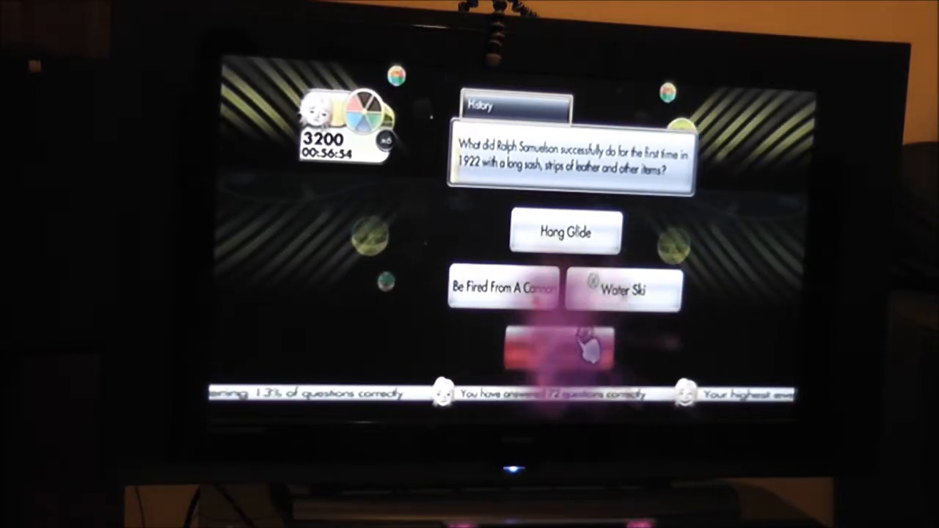
{"action": "left_click", "coordinate": [624, 289]}
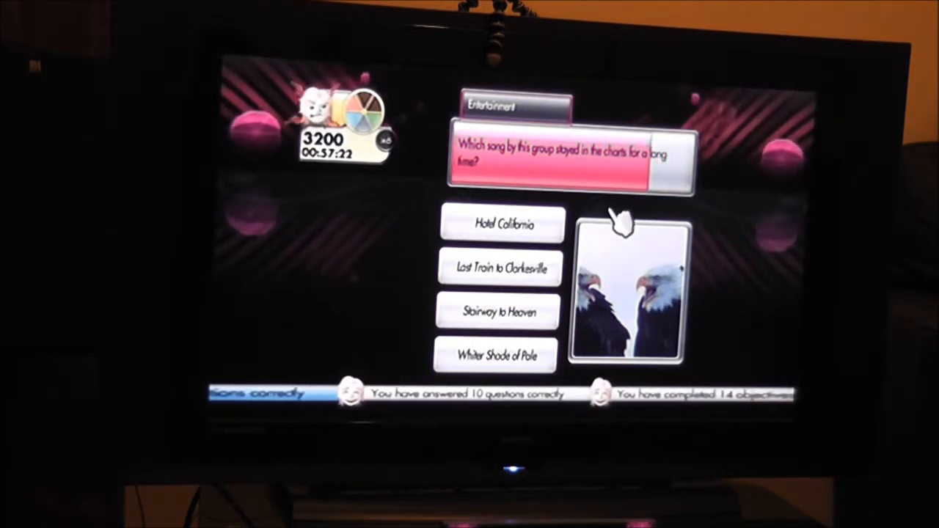
Step: Choose Hotel California for the pictured group's song
{"action": "left_click", "coordinate": [503, 224]}
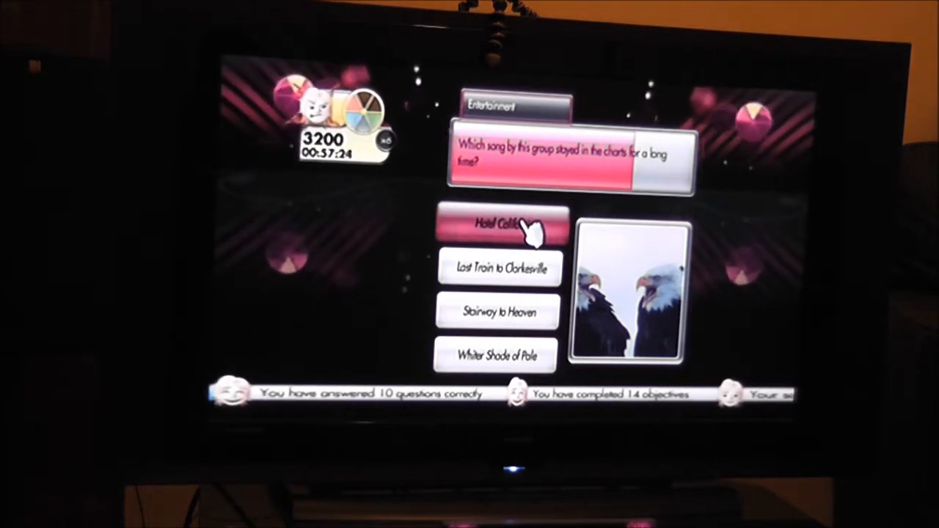